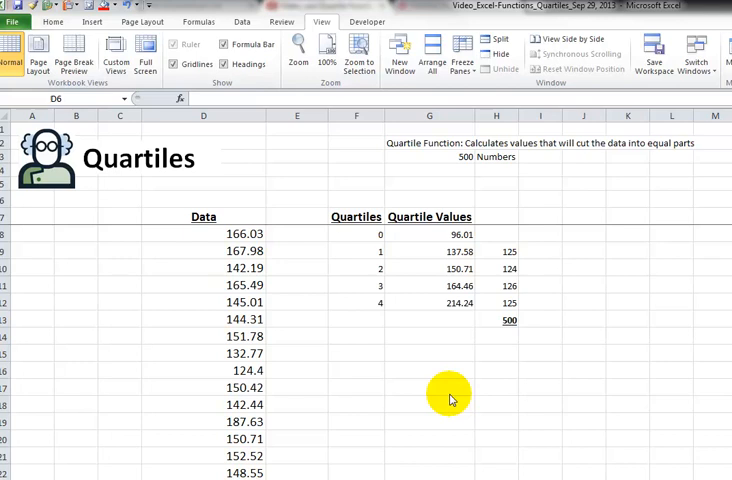
pyautogui.moveTo(455, 285)
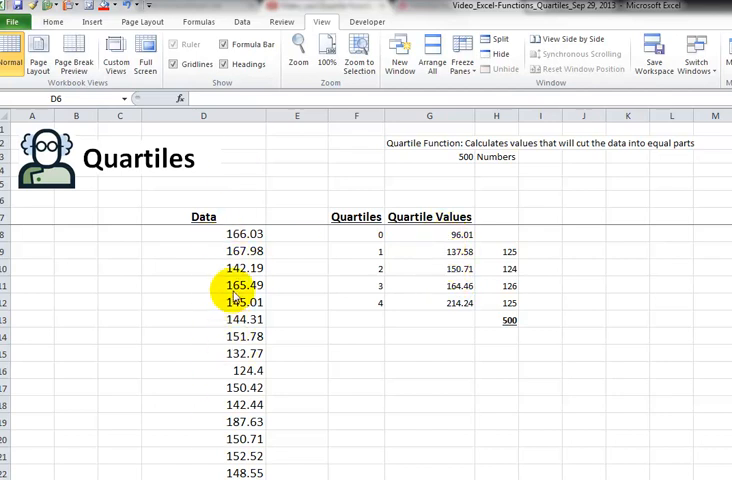
pyautogui.moveTo(357, 302)
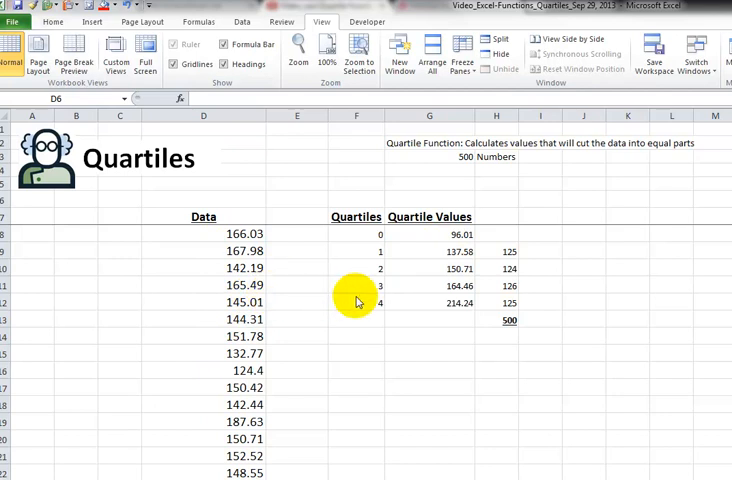
# - Review the old QUARTILE cutoff formulas and values in G8:G10
pyautogui.click(497, 251)
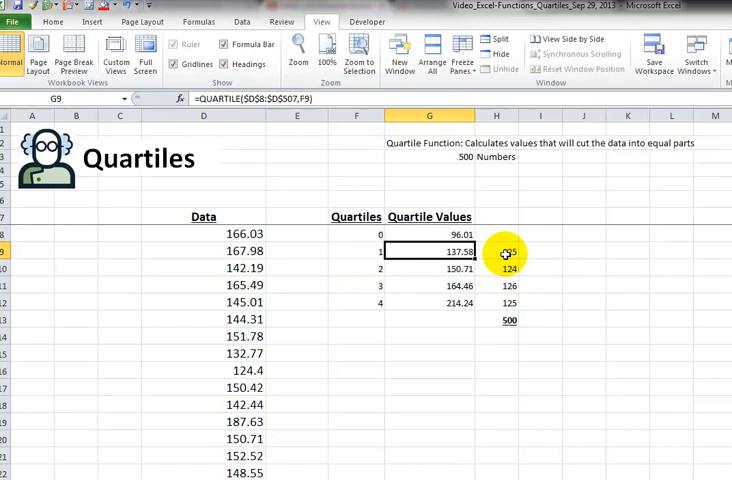
pyautogui.moveTo(428, 252); pyautogui.dragTo(428, 268)
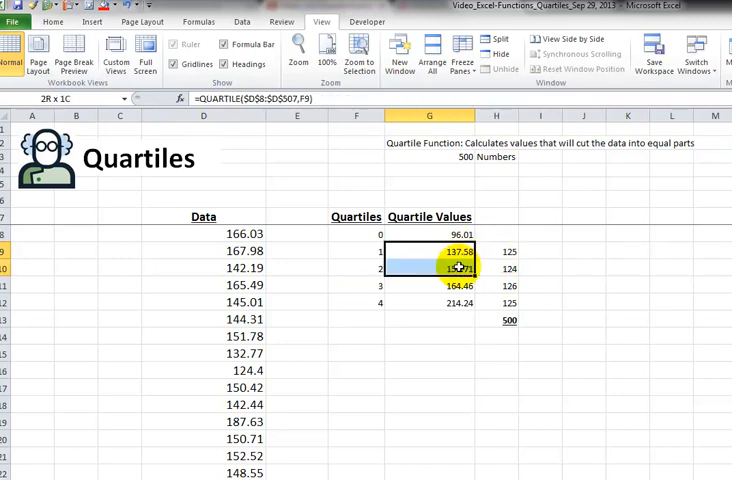
pyautogui.click(495, 268)
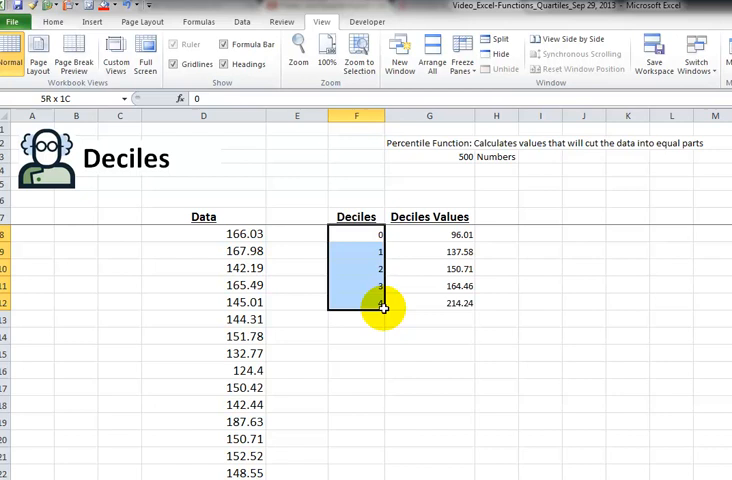
# - Extend the Deciles column F8:F18 to run 0 through 10 and clear the old values
pyautogui.moveTo(383, 307); pyautogui.dragTo(371, 420)
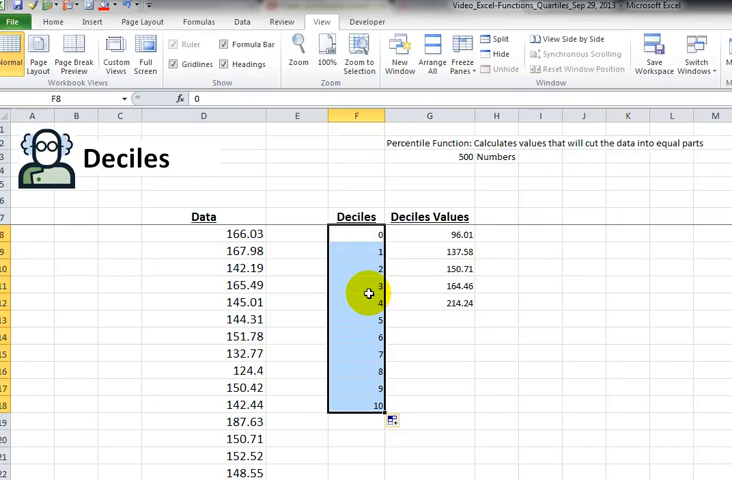
pyautogui.moveTo(232, 295)
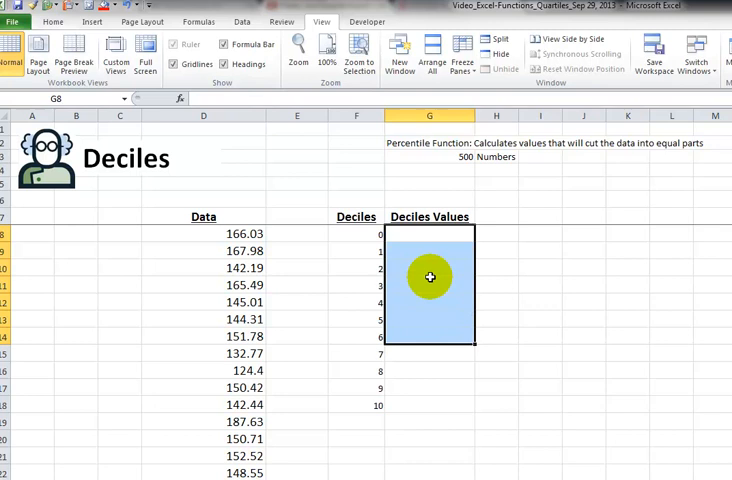
pyautogui.click(429, 233)
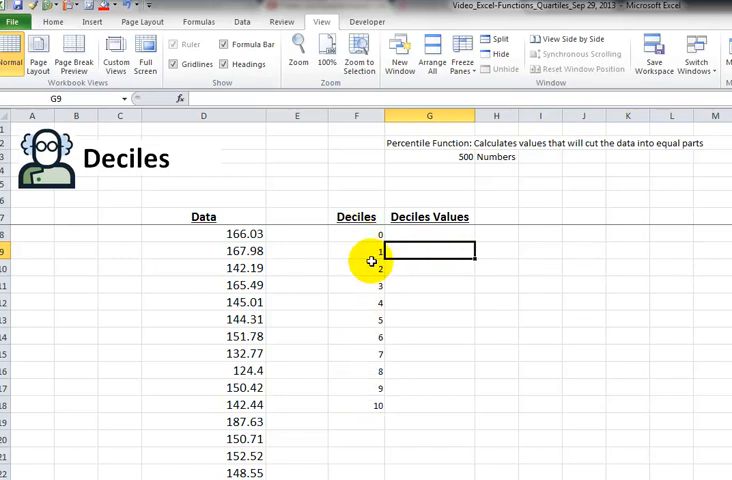
pyautogui.moveTo(367, 260); pyautogui.dragTo(367, 401)
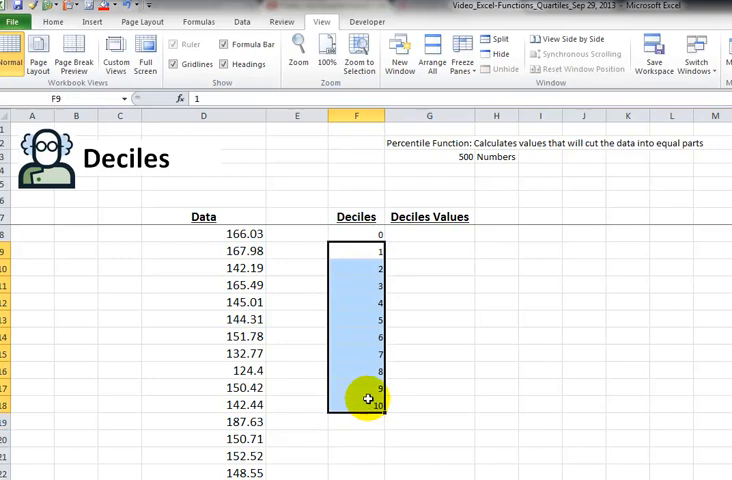
pyautogui.moveTo(397, 323)
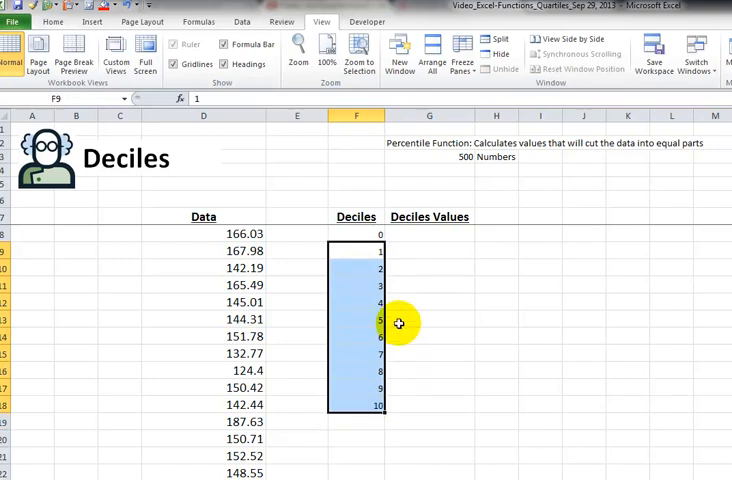
pyautogui.moveTo(433, 262)
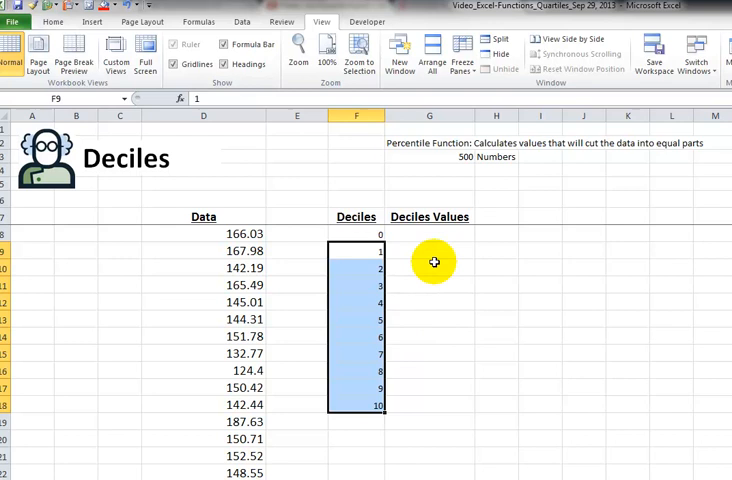
# - Enter =PERCENTILE($D$8:$D$507,F8) in G8, giving the first decile value 96.01
pyautogui.write('=q')
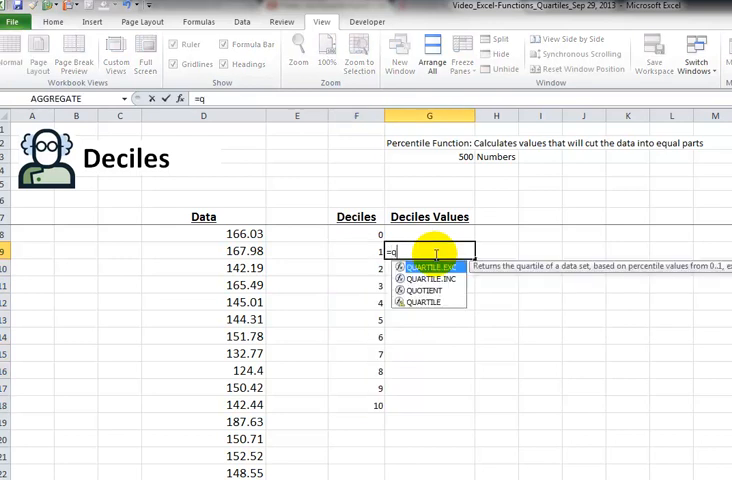
pyautogui.write('uartile')
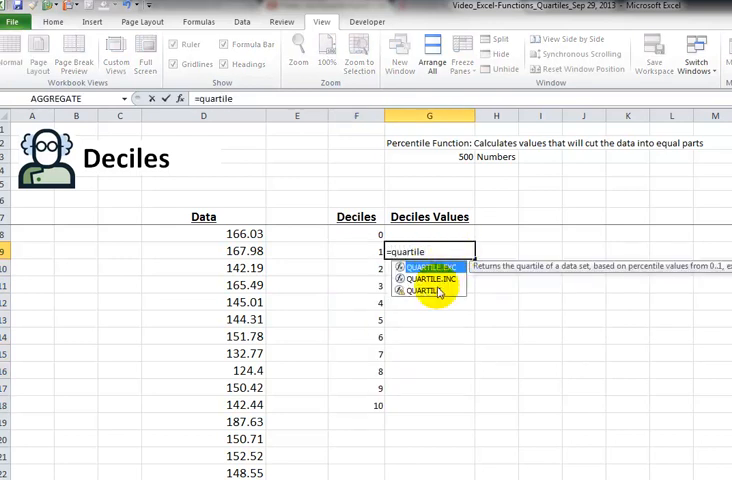
pyautogui.press('Escape')
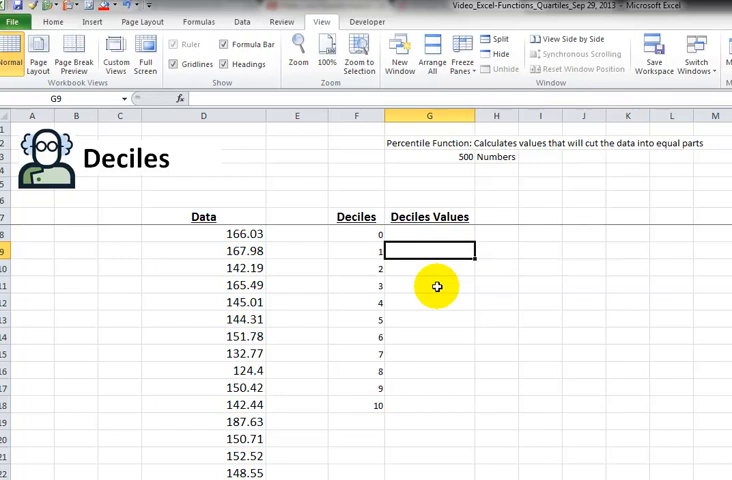
pyautogui.write('=de')
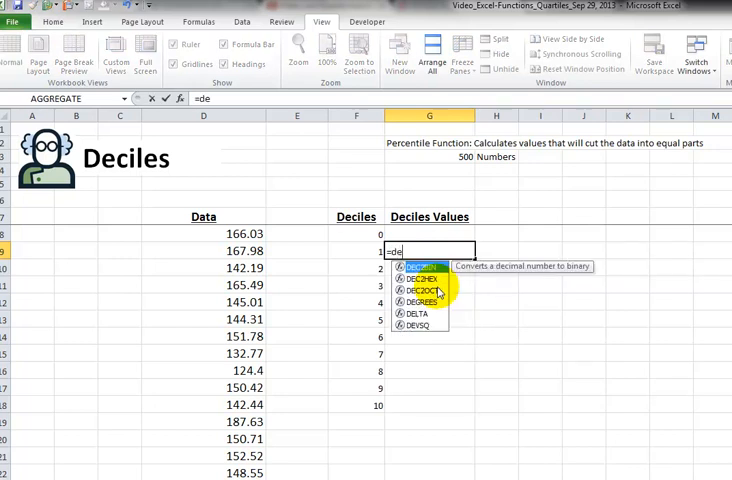
pyautogui.press('Escape')
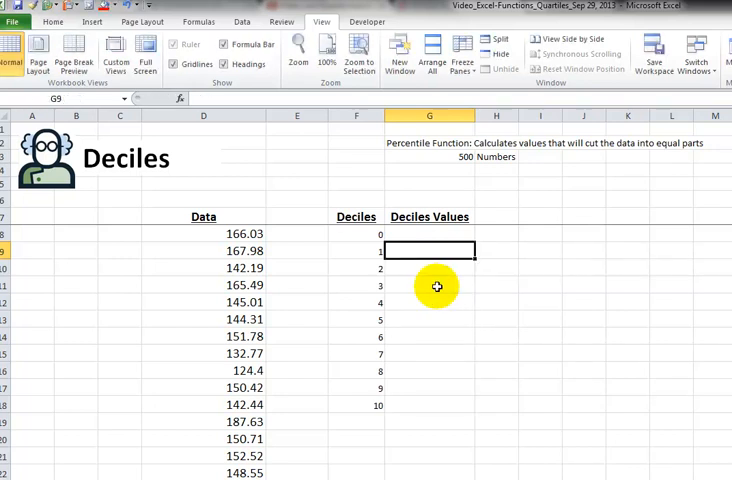
pyautogui.write('=')
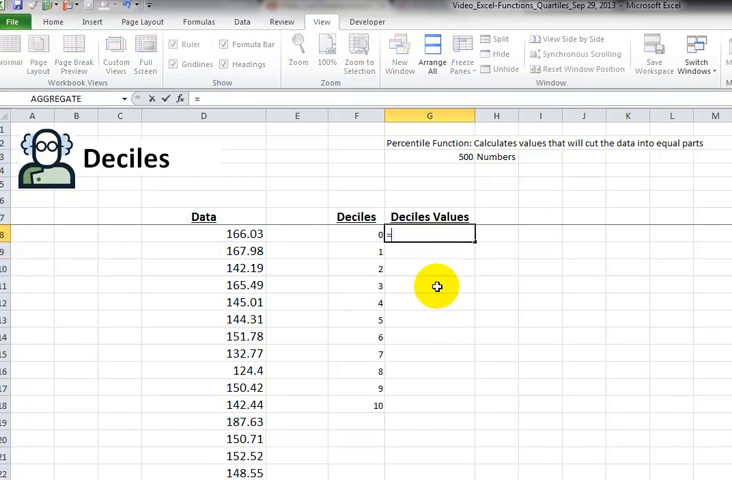
pyautogui.write('=per')
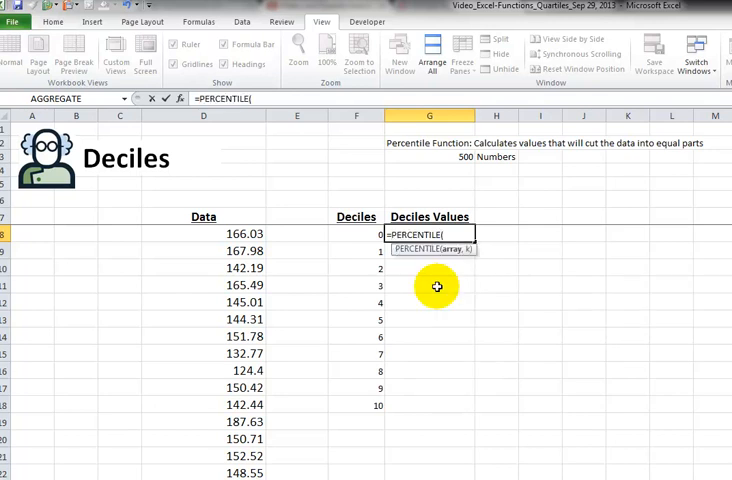
pyautogui.click(246, 233)
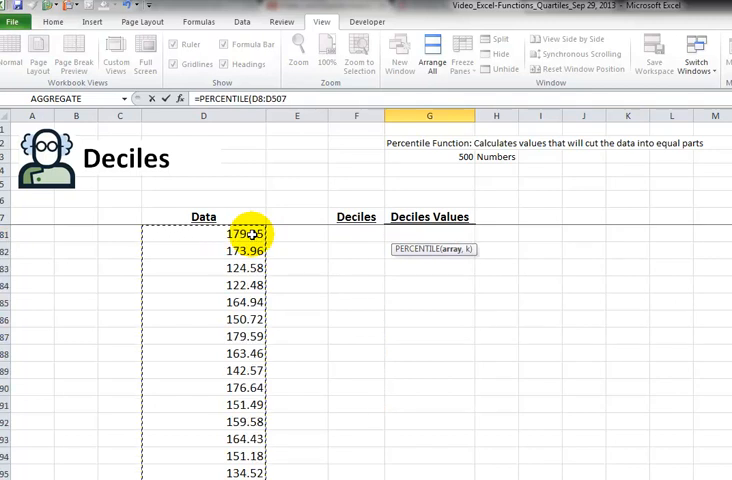
pyautogui.press('f4')
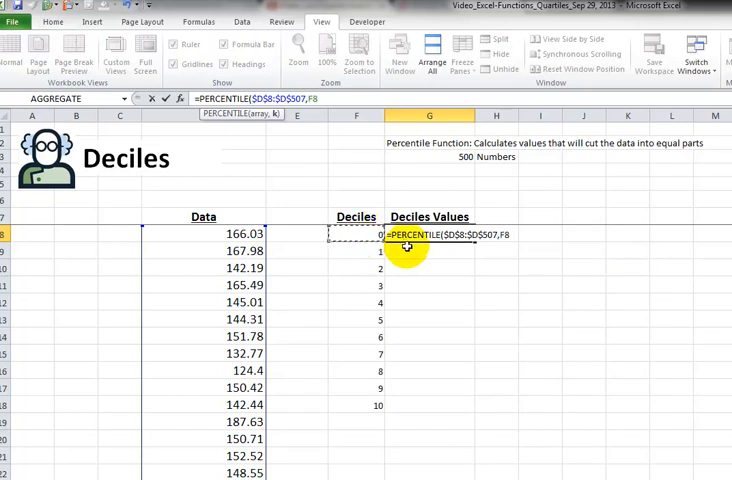
pyautogui.press('Enter')
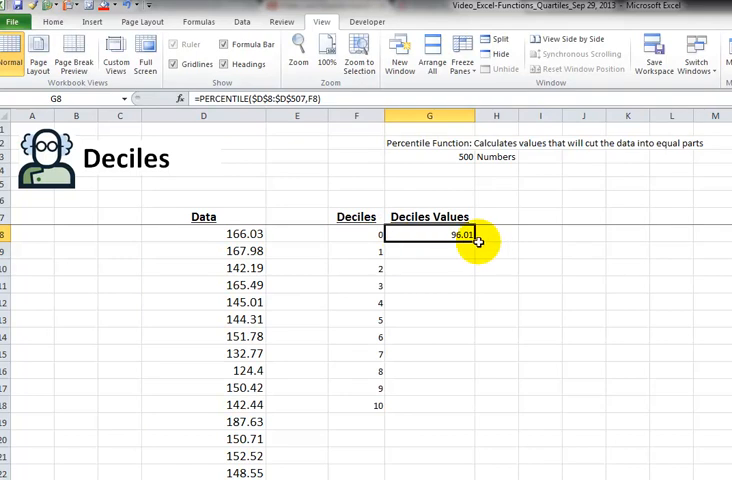
# - Step deciles 0, 0.1…1 via =F9+0.1 and fill decile values down to 214.24
pyautogui.moveTo(478, 243); pyautogui.dragTo(470, 395)
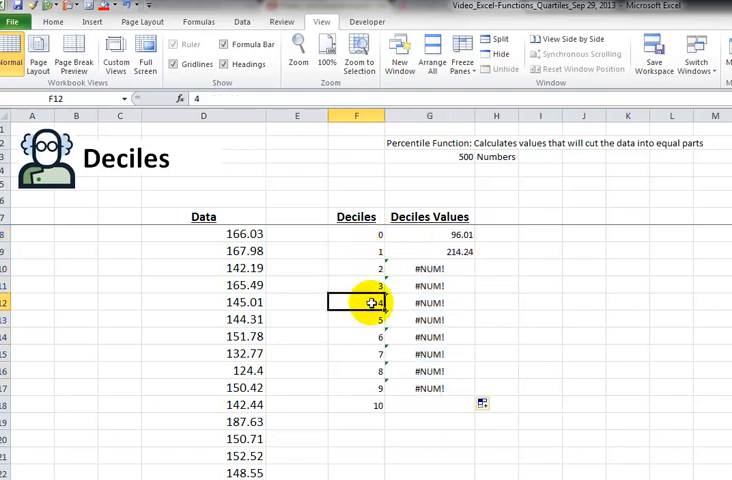
pyautogui.moveTo(365, 237)
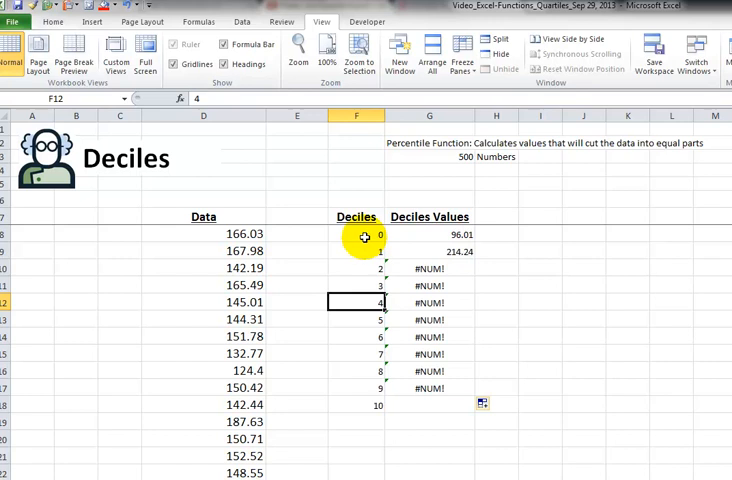
pyautogui.click(365, 251)
pyautogui.write('=F9')
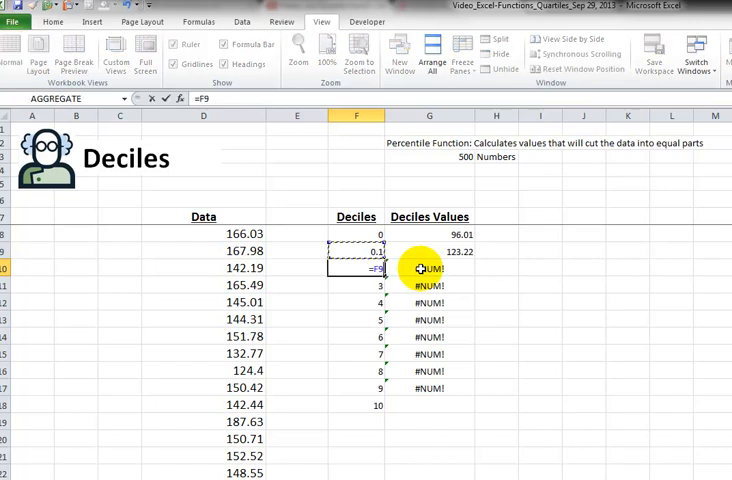
pyautogui.write('+')
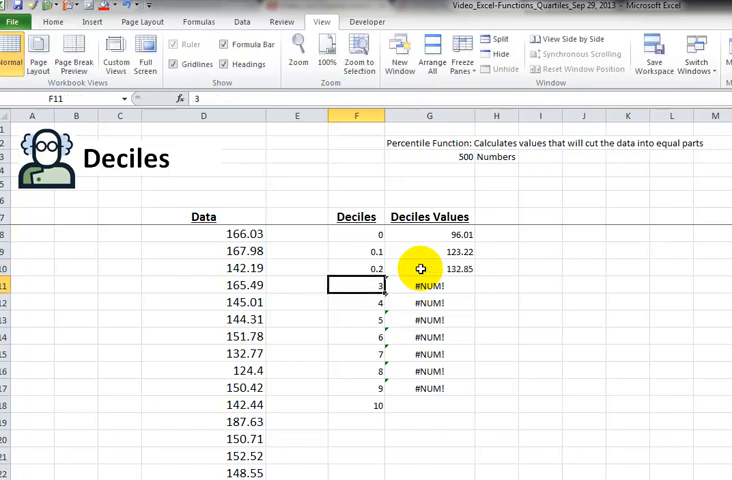
pyautogui.click(356, 268)
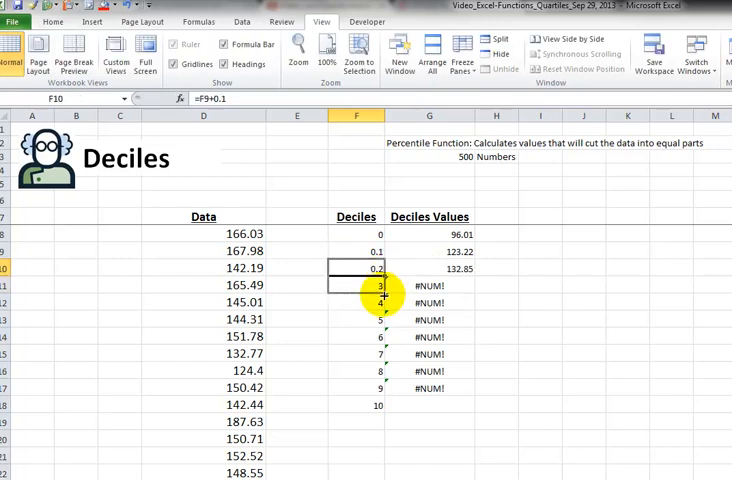
pyautogui.moveTo(384, 292); pyautogui.dragTo(378, 405)
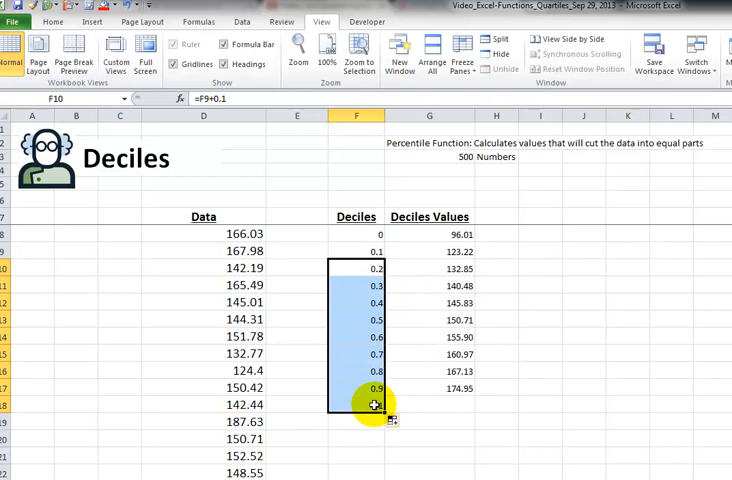
pyautogui.click(357, 251)
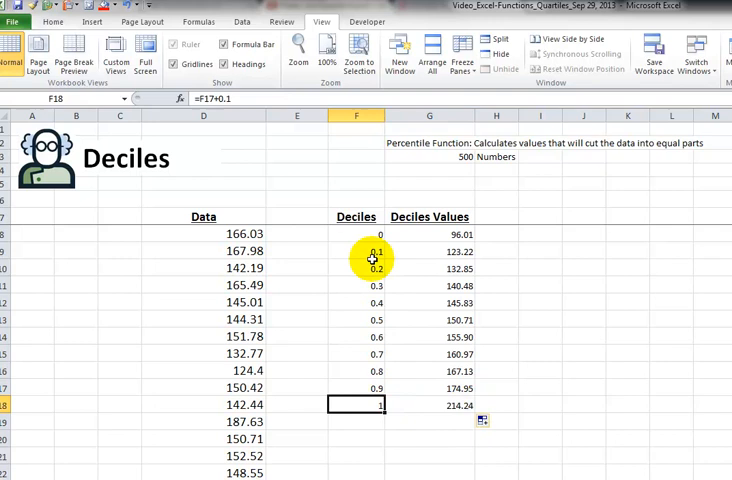
# - Add MIN and MAX check formulas (96.01, 214.24) and compare them with G8 and G18
pyautogui.click(497, 234)
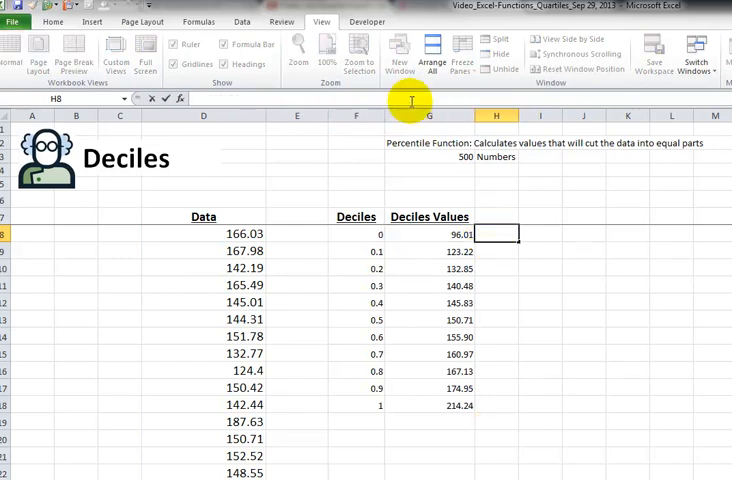
pyautogui.write('=PERCENTILE($D$8:$D$507,F8)')
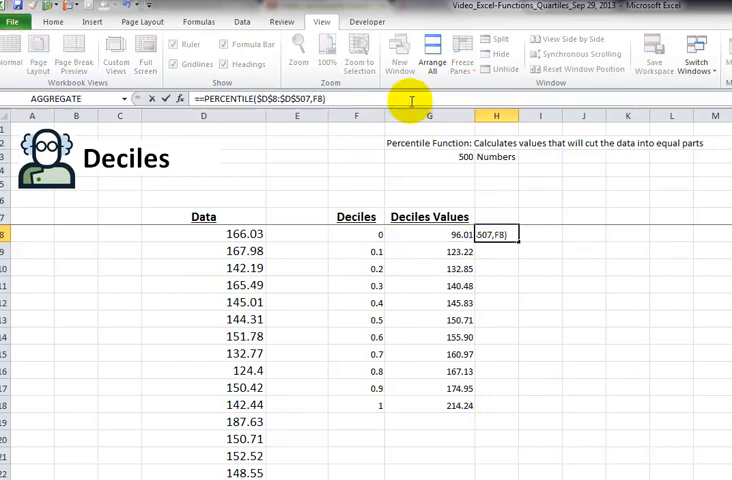
pyautogui.moveTo(355, 395)
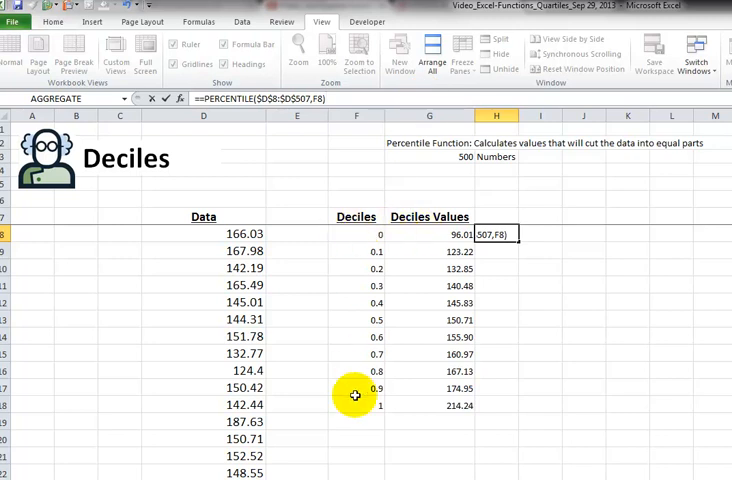
pyautogui.moveTo(265, 133)
pyautogui.write('=MIN($D$8:$D$507)')
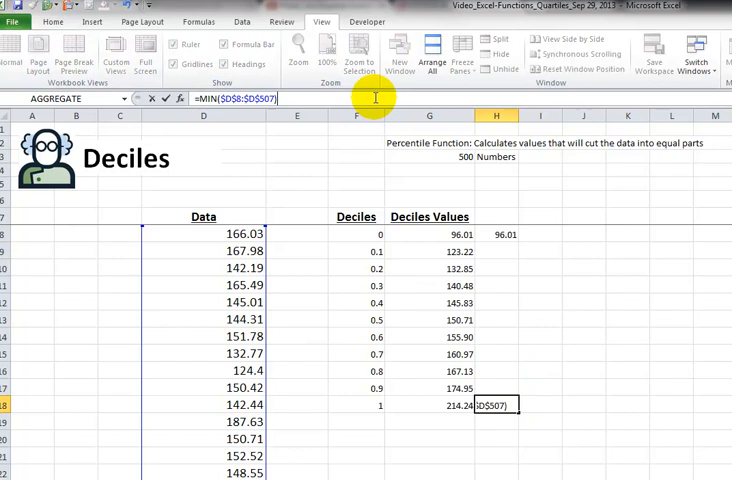
pyautogui.moveTo(229, 113)
pyautogui.write('AX')
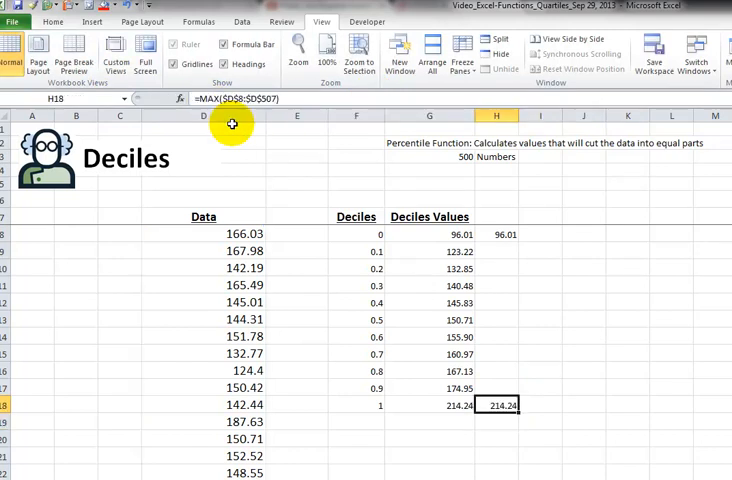
pyautogui.moveTo(231, 100)
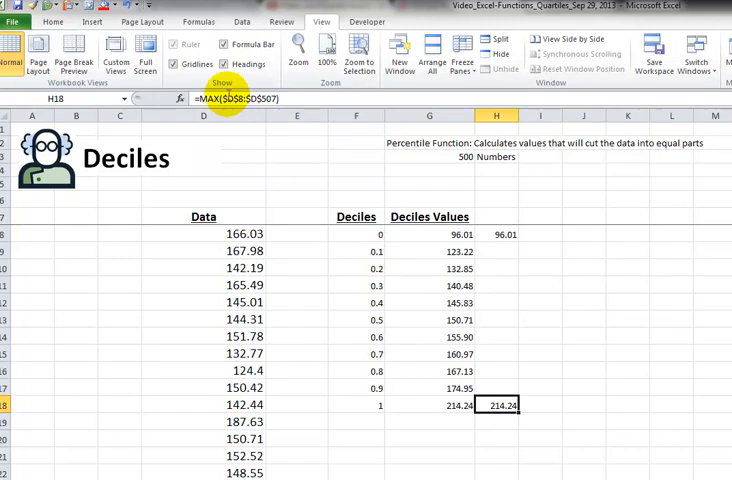
pyautogui.moveTo(515, 404)
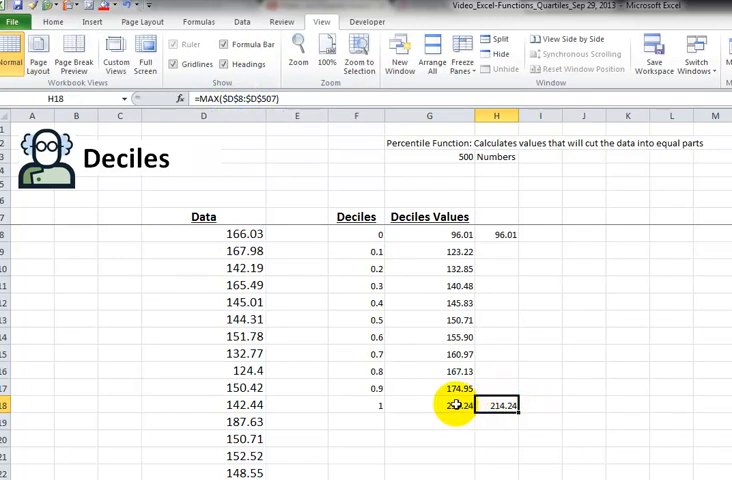
pyautogui.click(429, 405)
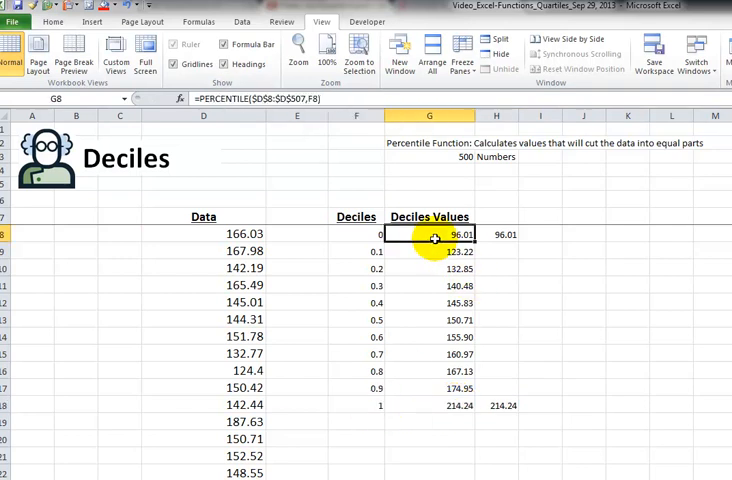
pyautogui.click(356, 234)
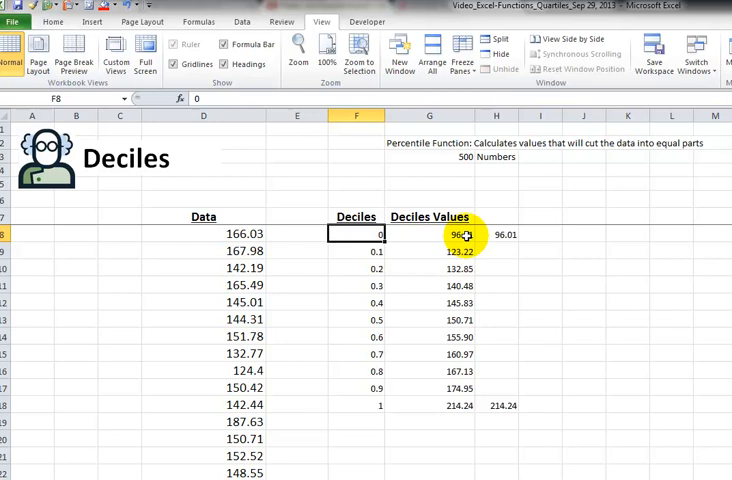
pyautogui.click(496, 234)
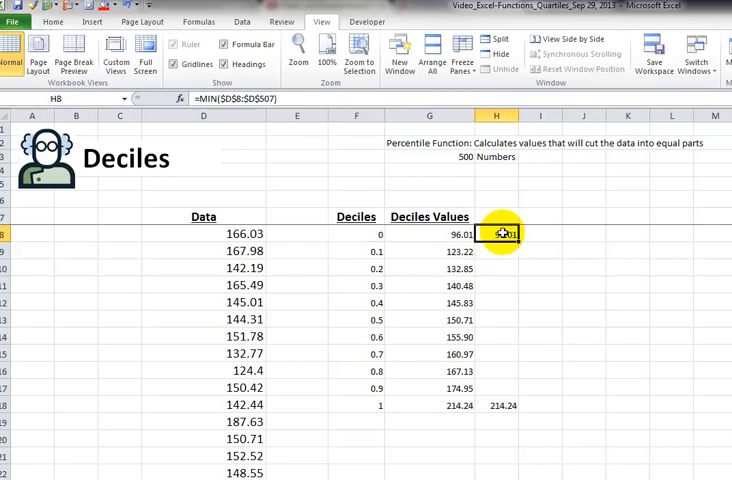
pyautogui.click(430, 233)
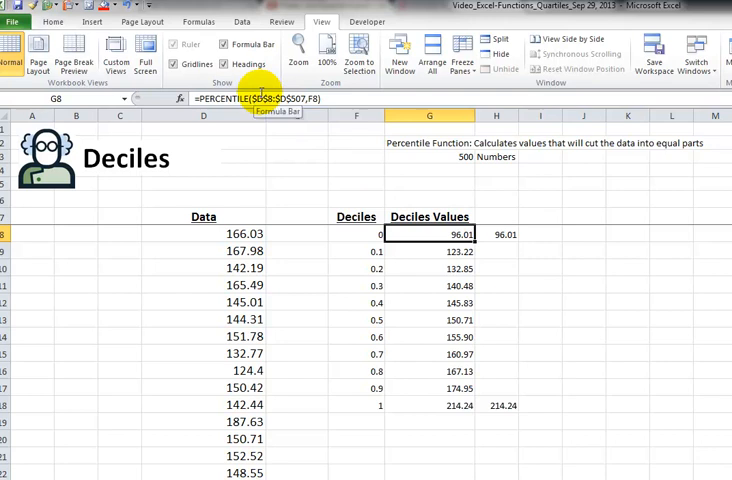
pyautogui.click(430, 320)
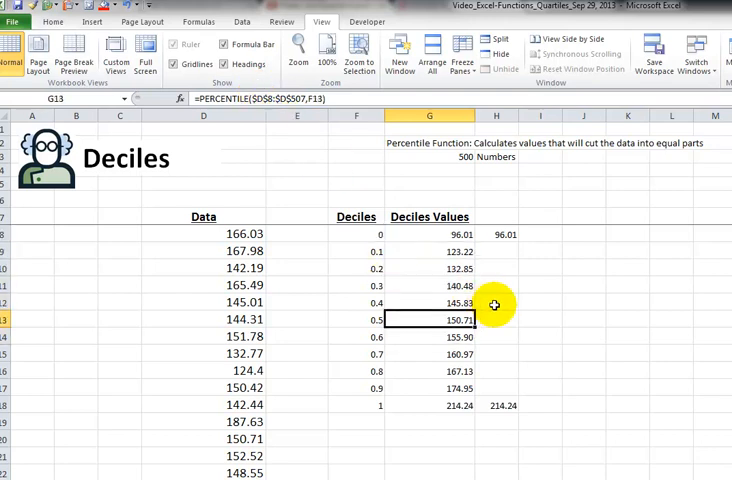
pyautogui.click(429, 234)
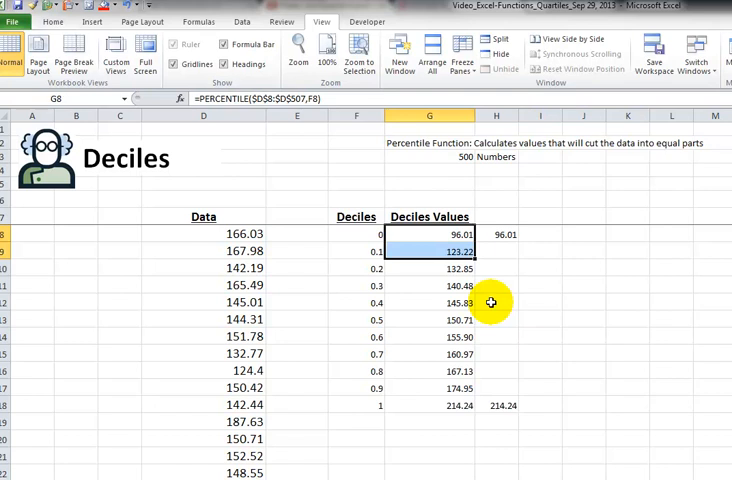
pyautogui.click(428, 251)
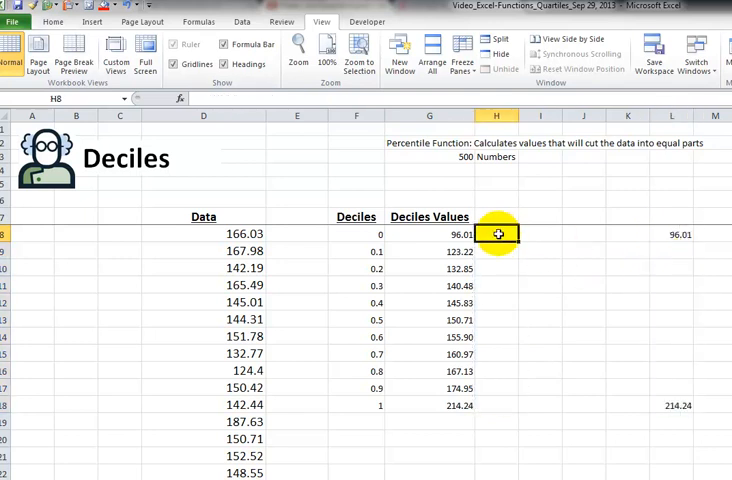
# - Fill COUNTIFS band counts down H9:H18, with the last band counting values >= G17
pyautogui.click(497, 216)
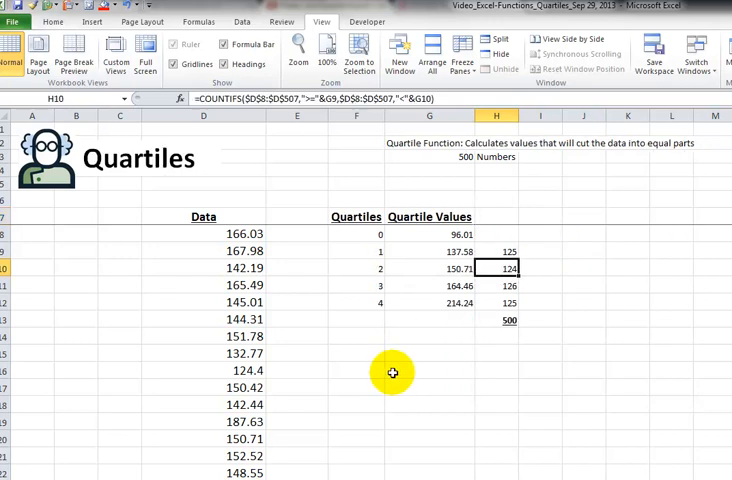
pyautogui.click(498, 251)
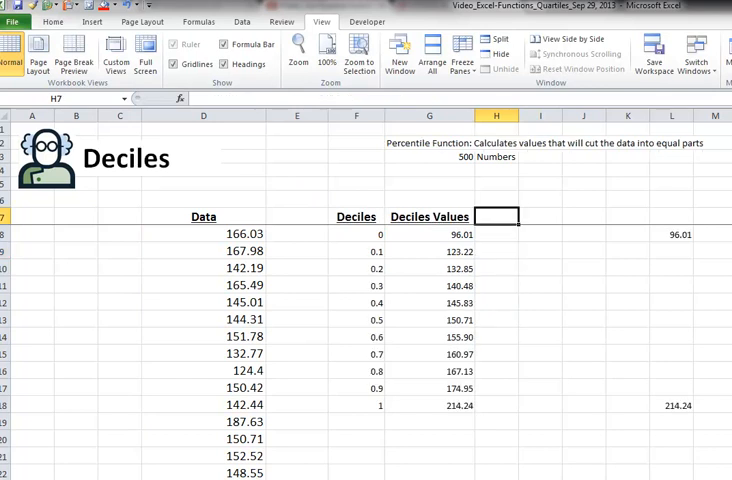
pyautogui.click(496, 250)
pyautogui.write('=COUNTIFS($D$8:$D$507,">="&G8,$D$8:$D$507,"<"&G9)')
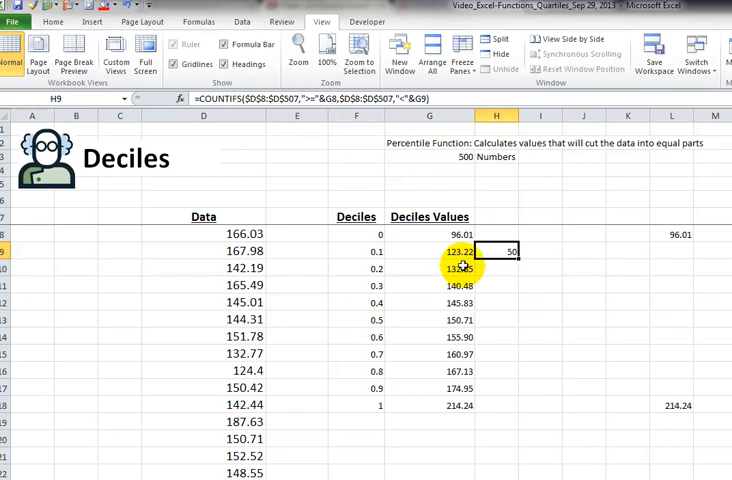
pyautogui.moveTo(498, 251); pyautogui.dragTo(498, 358)
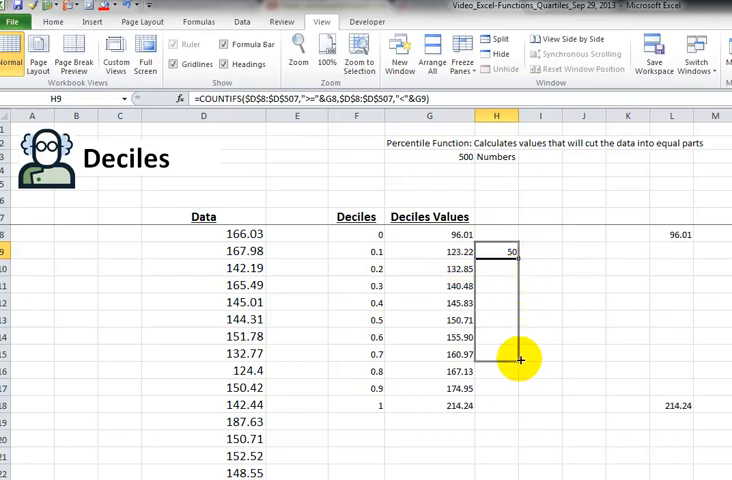
pyautogui.moveTo(517, 260); pyautogui.dragTo(510, 405)
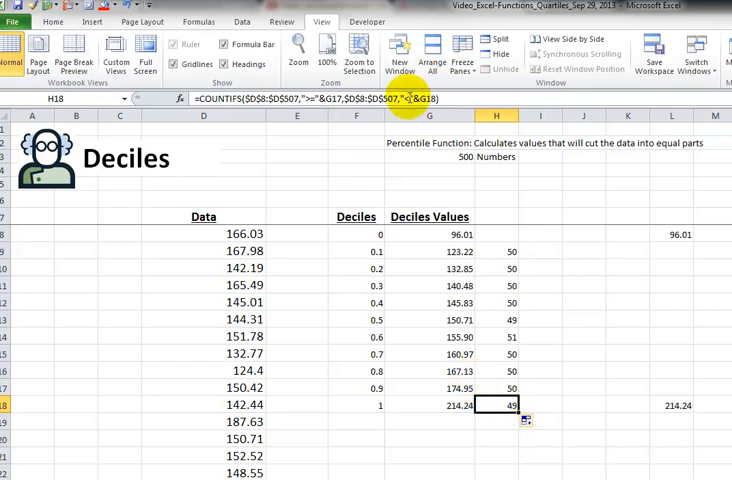
pyautogui.moveTo(410, 100)
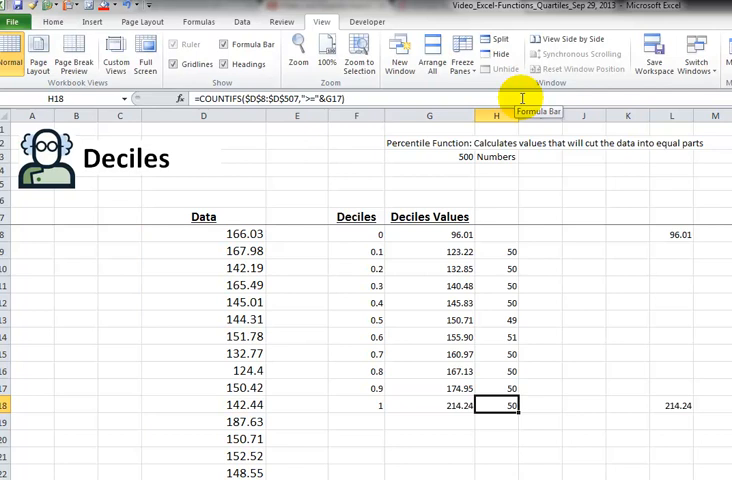
# - Total the decile counts with =SUM(H9:H18) in H19, showing 500
pyautogui.write('=s')
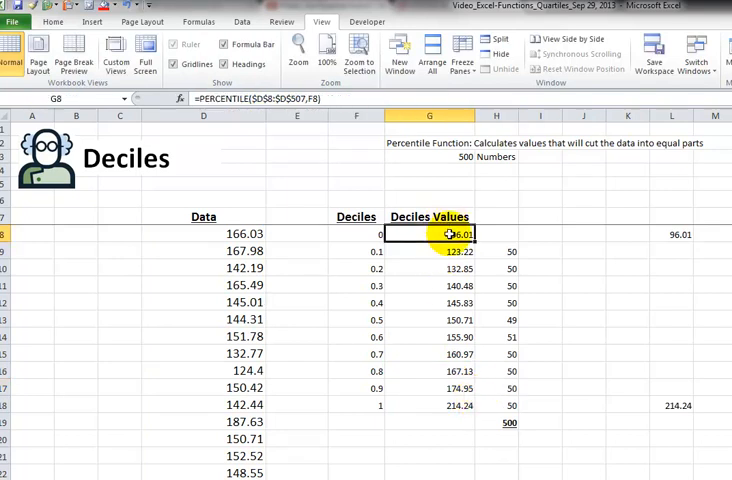
pyautogui.moveTo(430, 233); pyautogui.dragTo(430, 406)
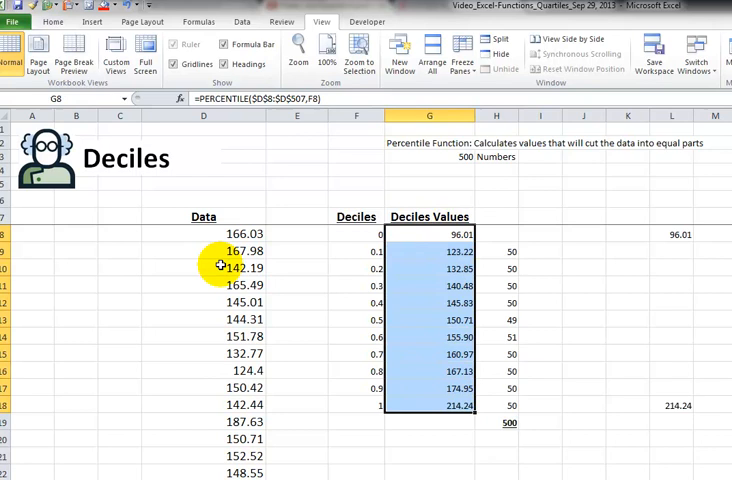
pyautogui.moveTo(512, 291)
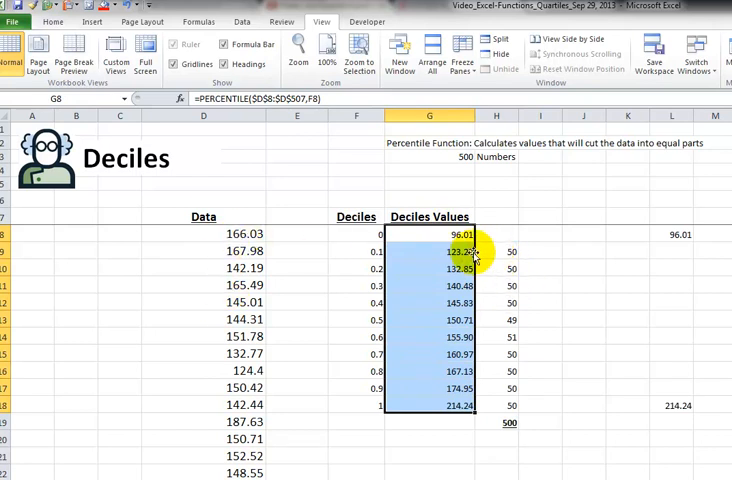
pyautogui.moveTo(412, 252)
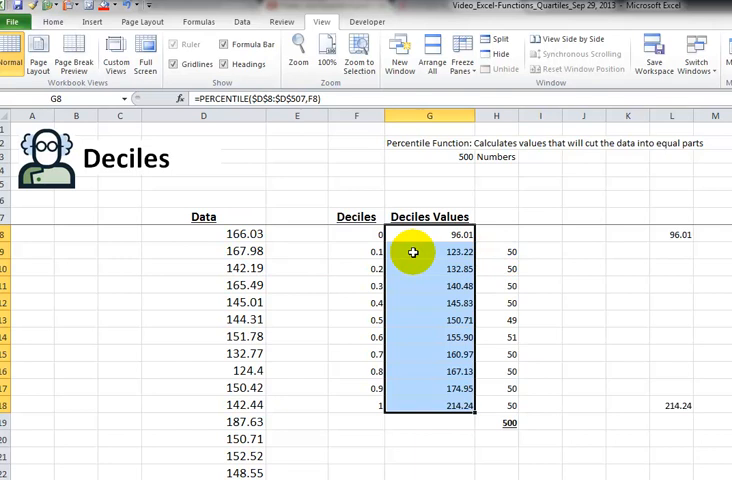
pyautogui.moveTo(356, 217)
pyautogui.write('7 parts')
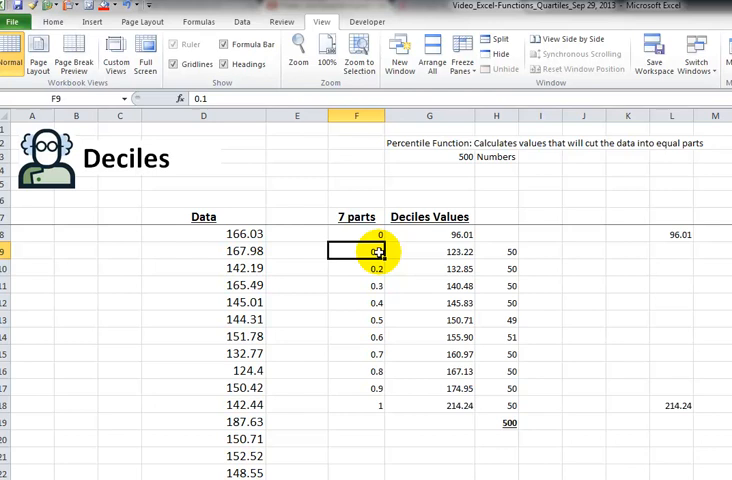
# - Relabel headers to '7 parts' and step cutoffs by 1/7 from 0 to 1, clearing extra rows
pyautogui.click(357, 234)
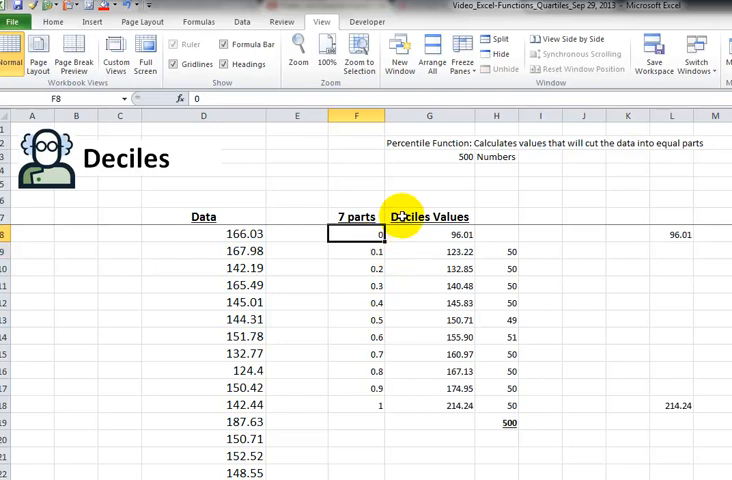
pyautogui.write('7 part values')
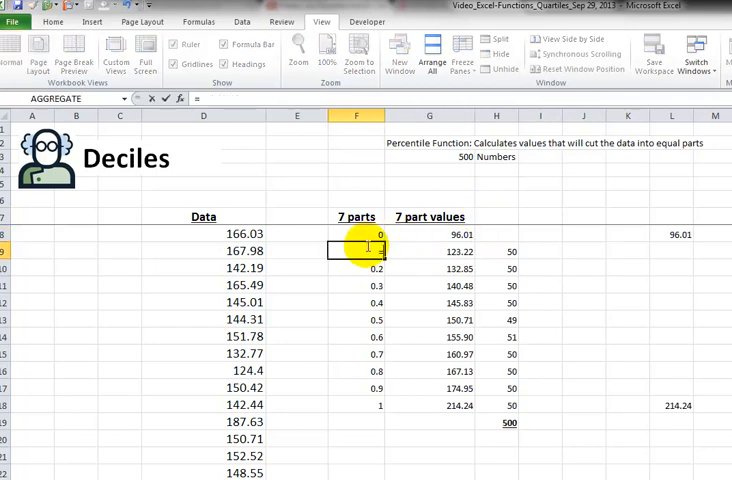
pyautogui.write('=1/7')
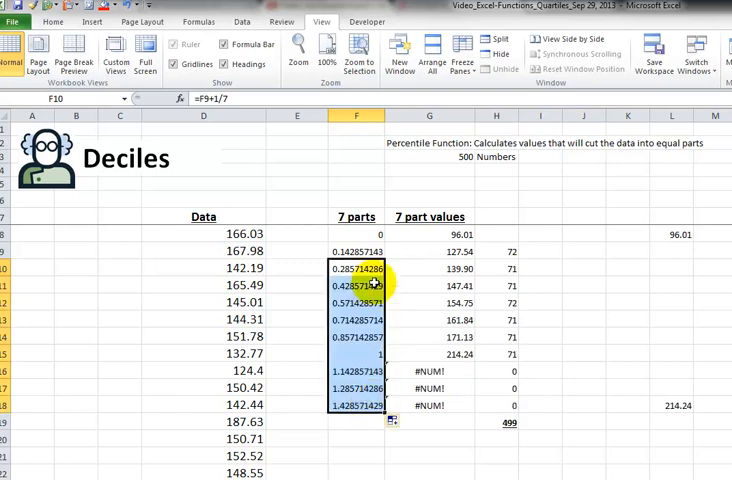
pyautogui.click(357, 370)
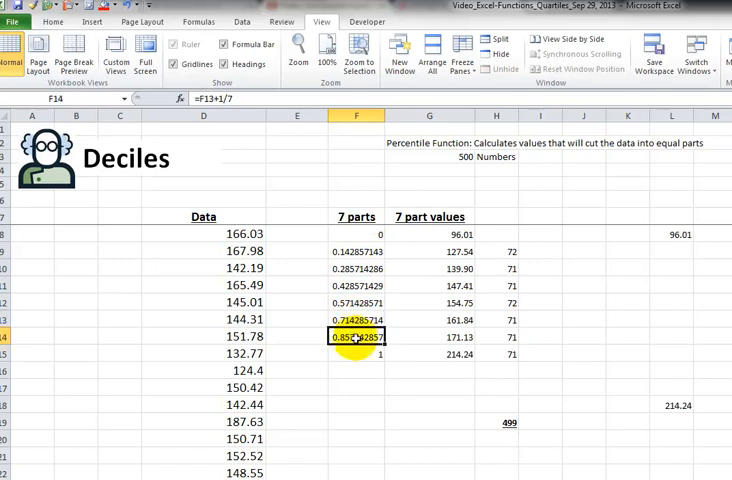
pyautogui.click(358, 354)
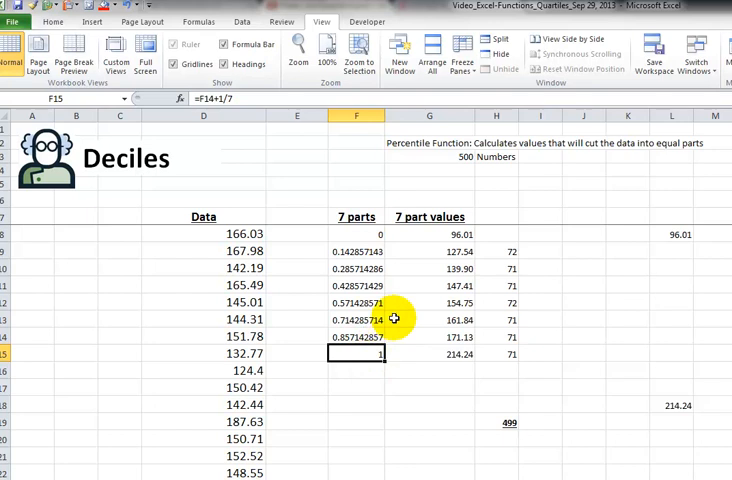
pyautogui.moveTo(505, 344)
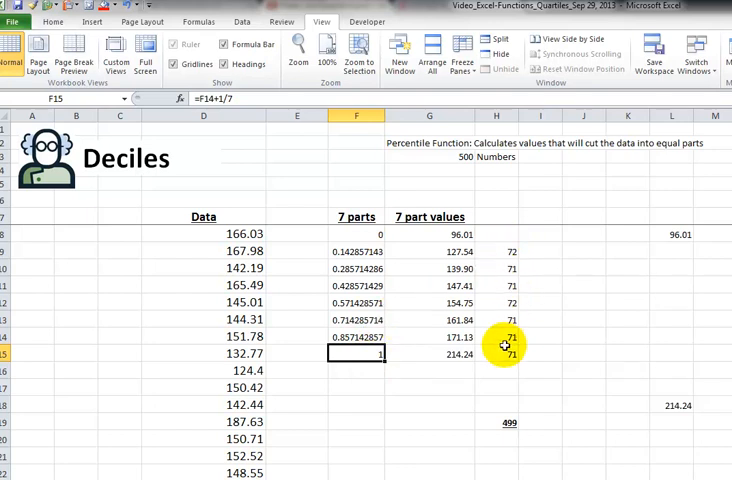
# - Change H15 to count values >= G14 so counts total 500, then review headings and cutoffs
pyautogui.click(496, 268)
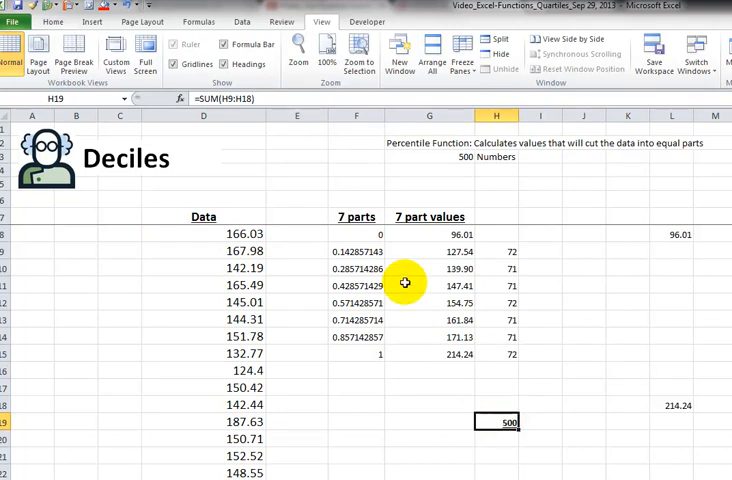
pyautogui.click(356, 216)
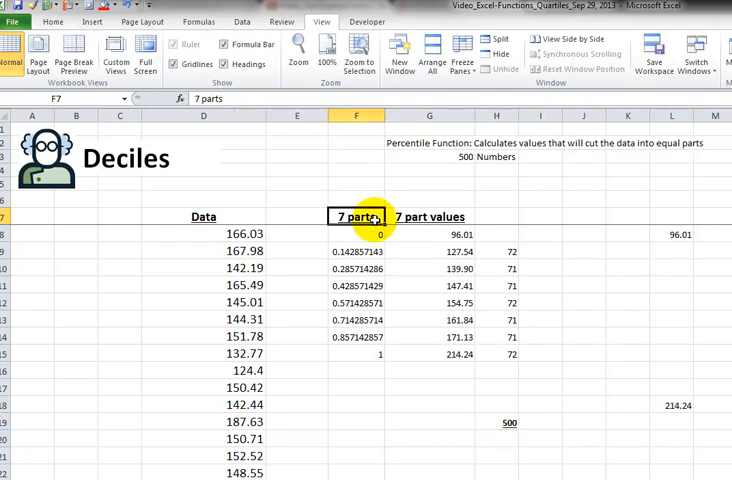
pyautogui.click(428, 216)
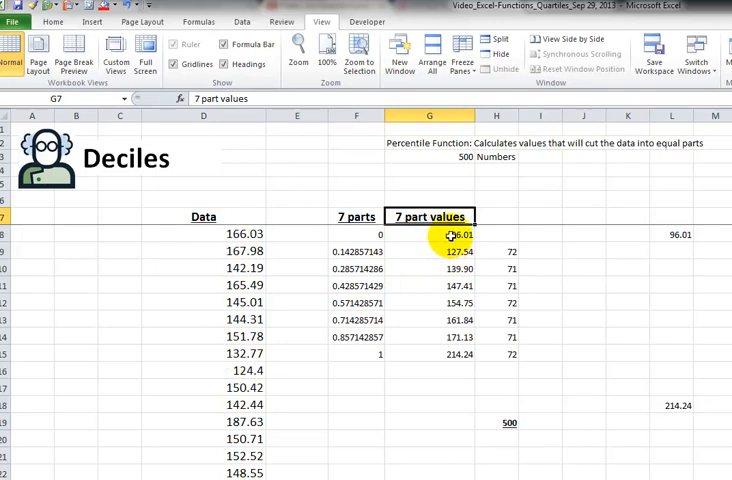
pyautogui.click(430, 252)
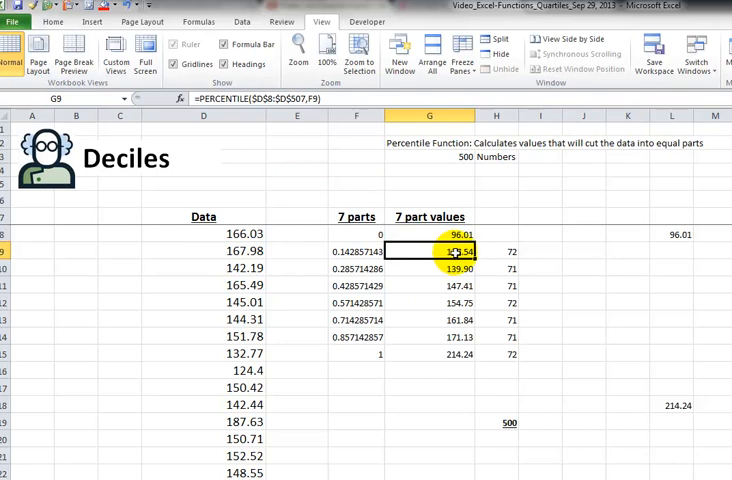
pyautogui.moveTo(429, 251); pyautogui.dragTo(429, 268)
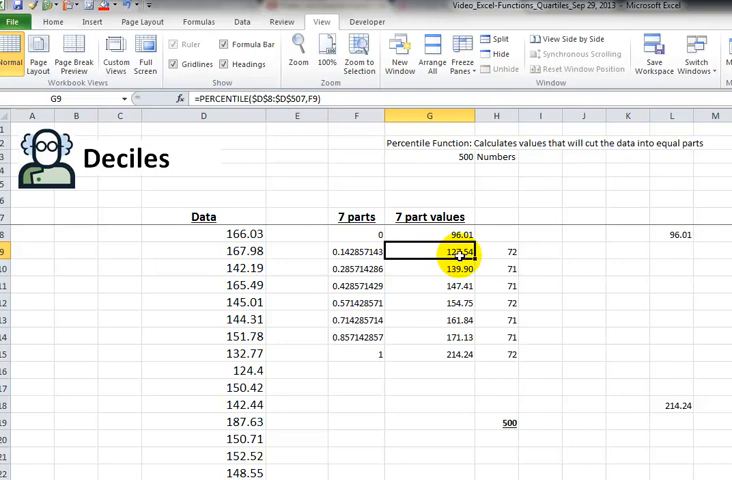
pyautogui.moveTo(233, 198)
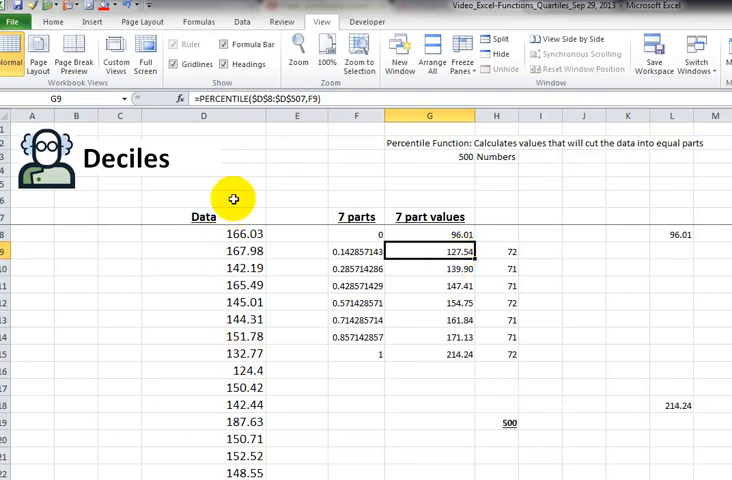
pyautogui.moveTo(240, 252)
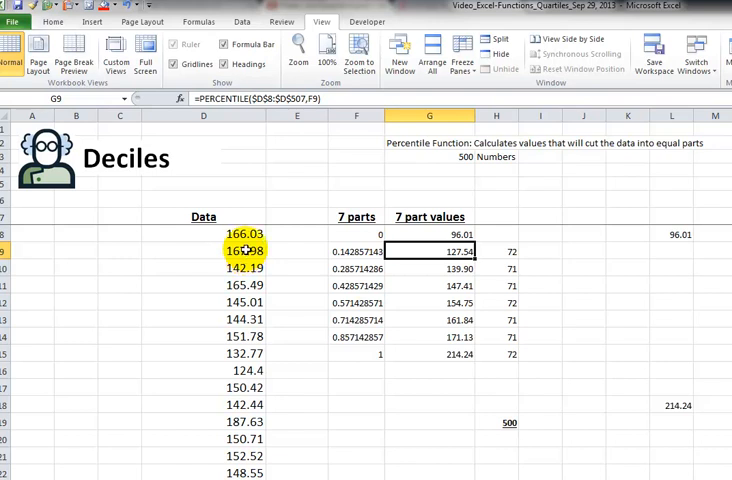
pyautogui.click(356, 251)
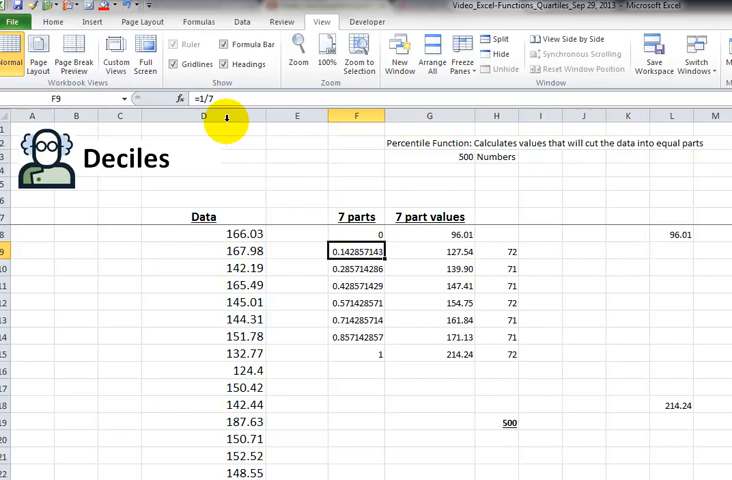